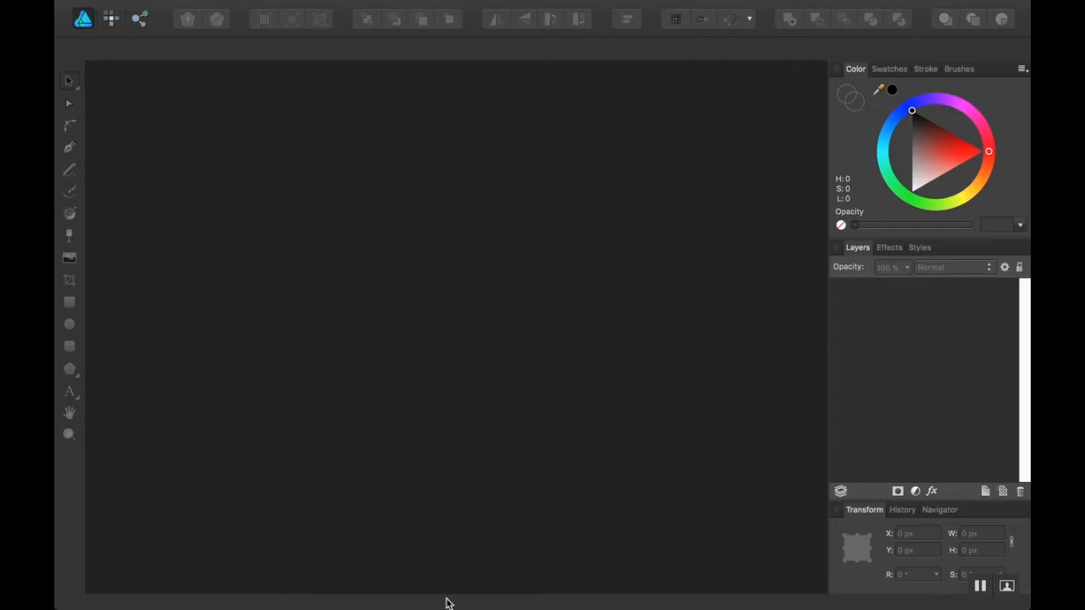
mouse_move(95, 7)
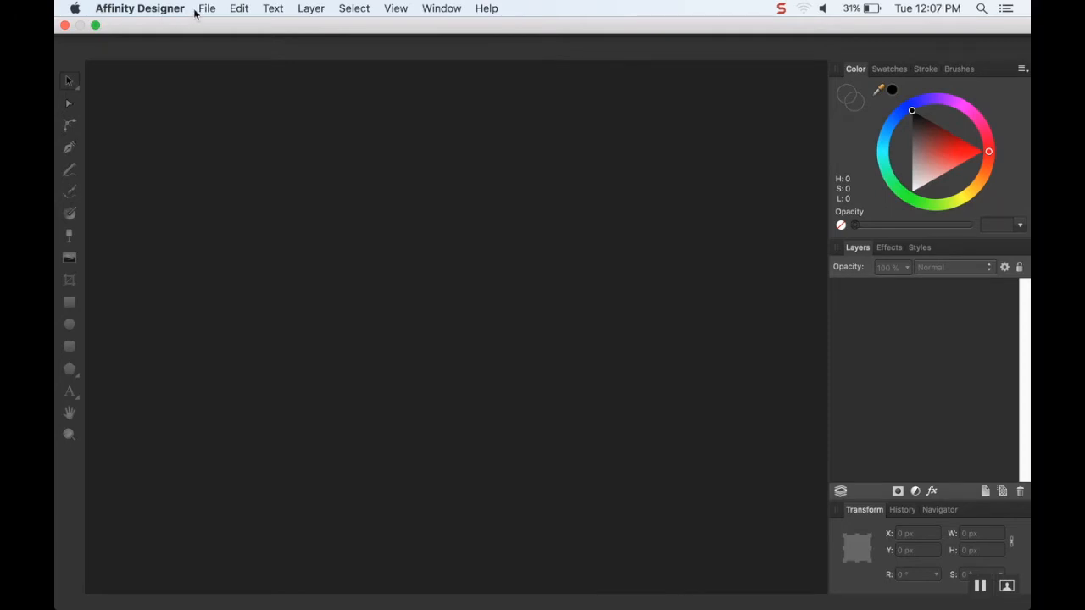
Bring up the File menu to reach the New document command.
click(206, 8)
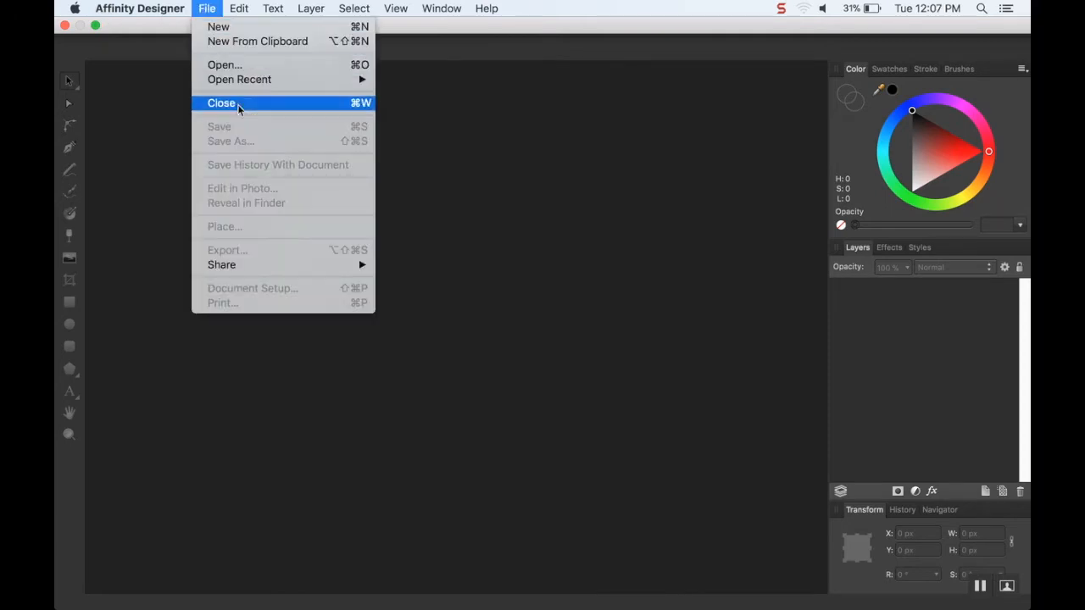
mouse_move(217, 27)
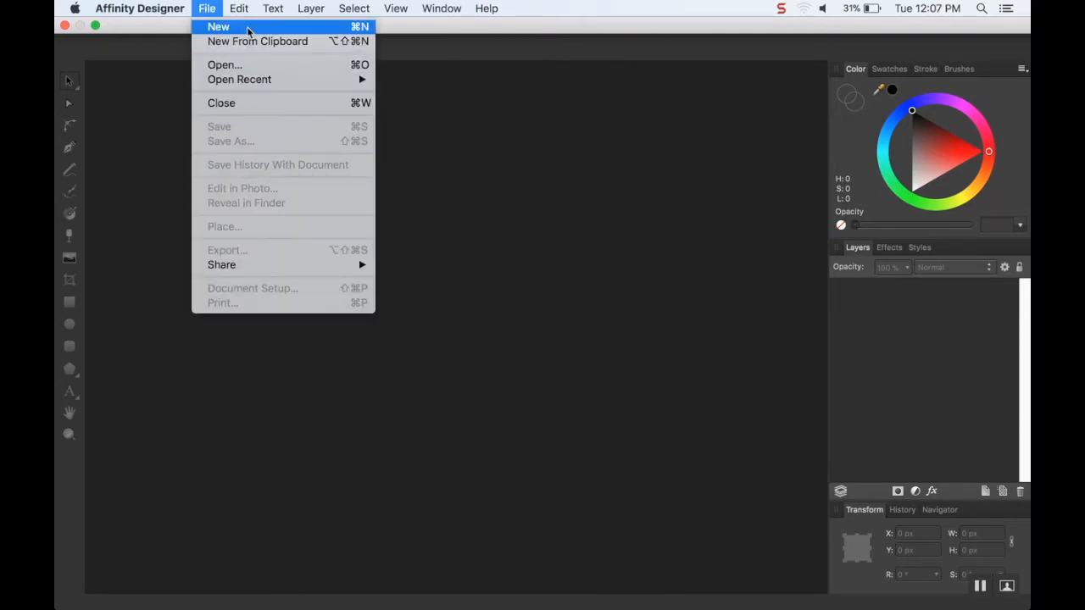
Create a new 512×512 px document with the default settings.
click(217, 27)
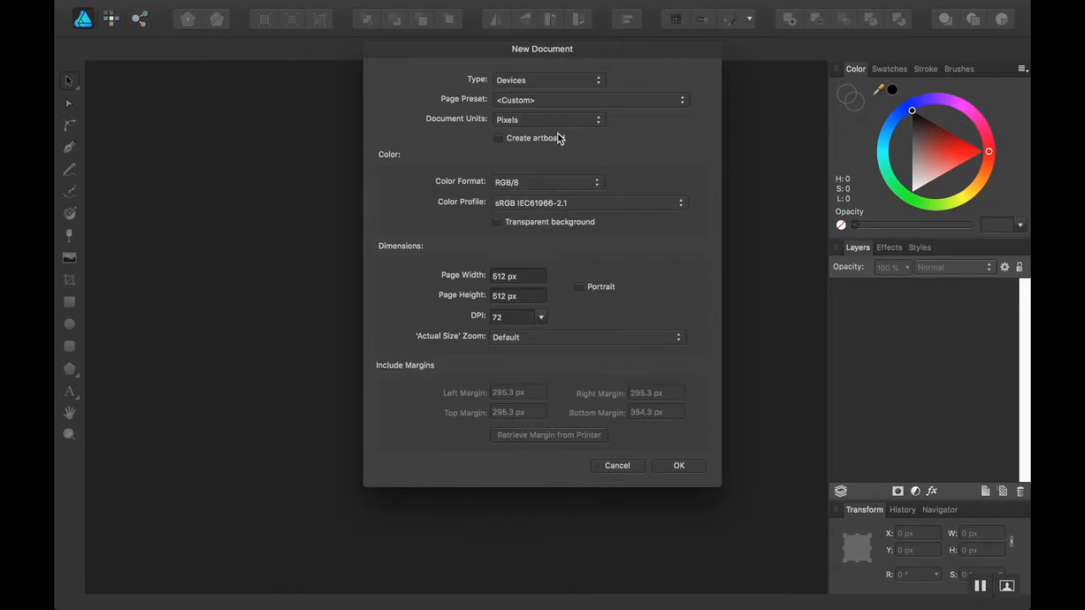
mouse_move(532, 378)
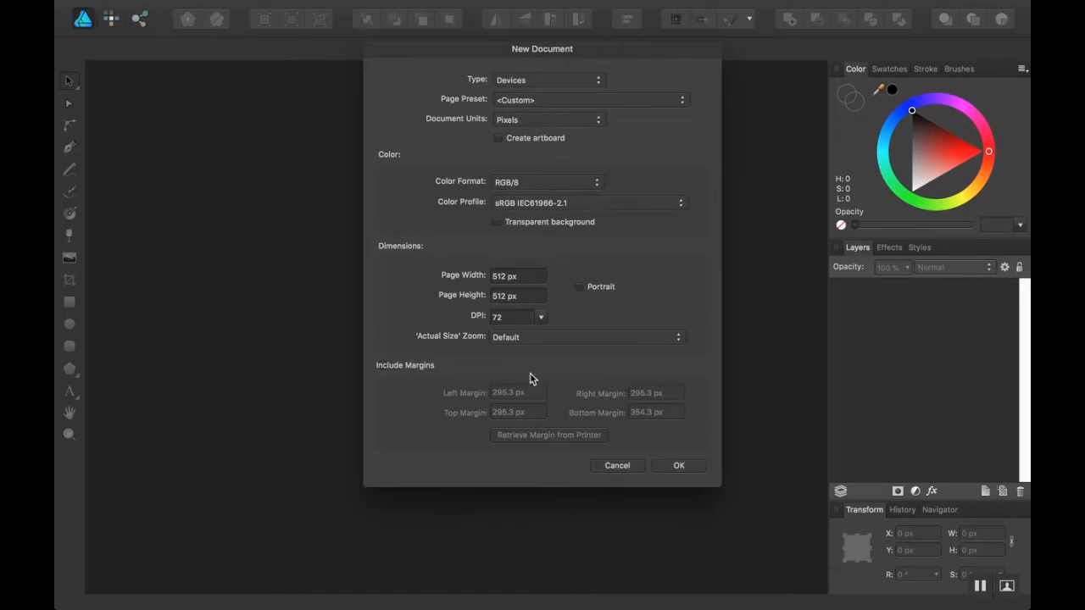
mouse_move(509, 346)
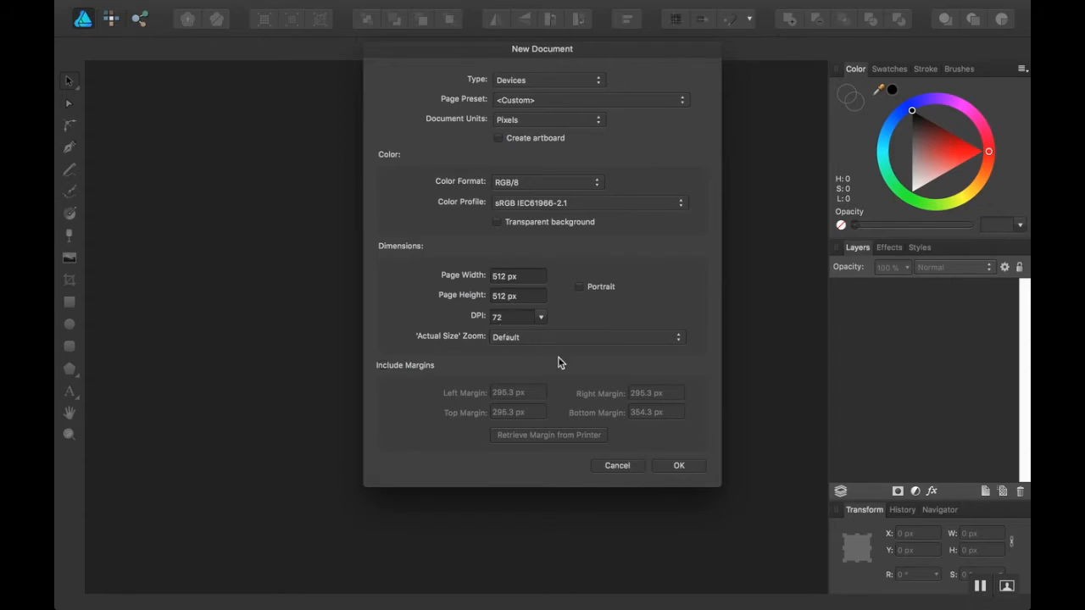
click(678, 464)
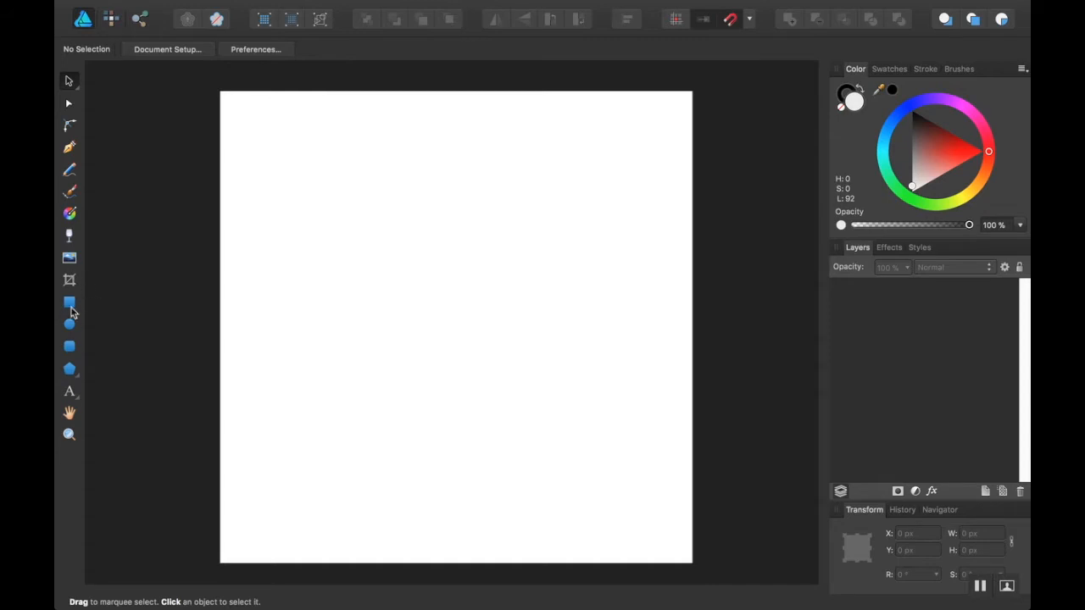
mouse_move(70, 302)
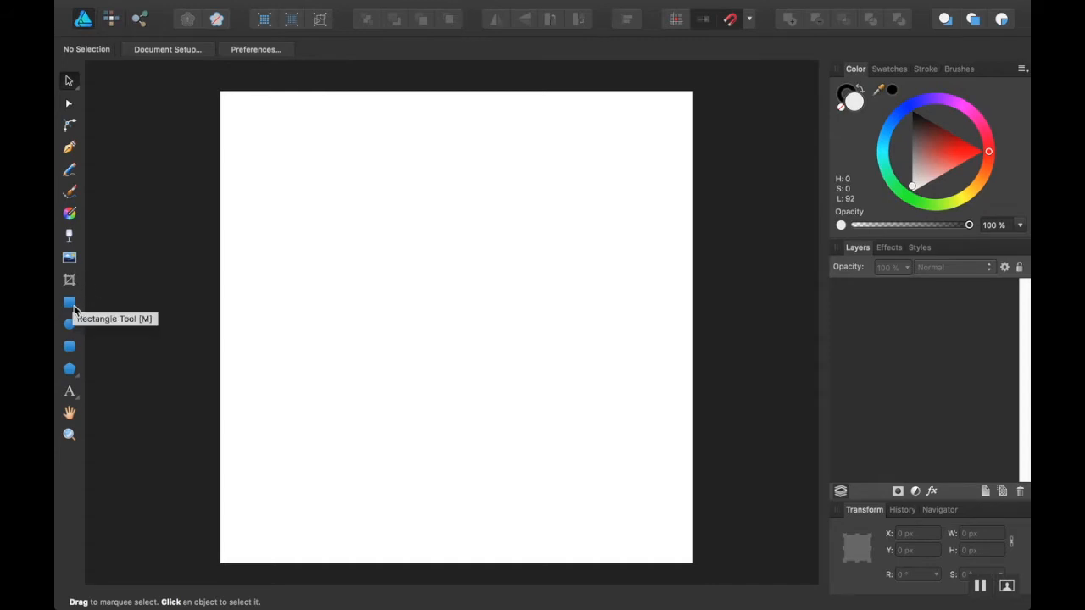
Draw a wide rectangle (about 164×60 px) left of canvas centre as the arrow shaft.
click(68, 302)
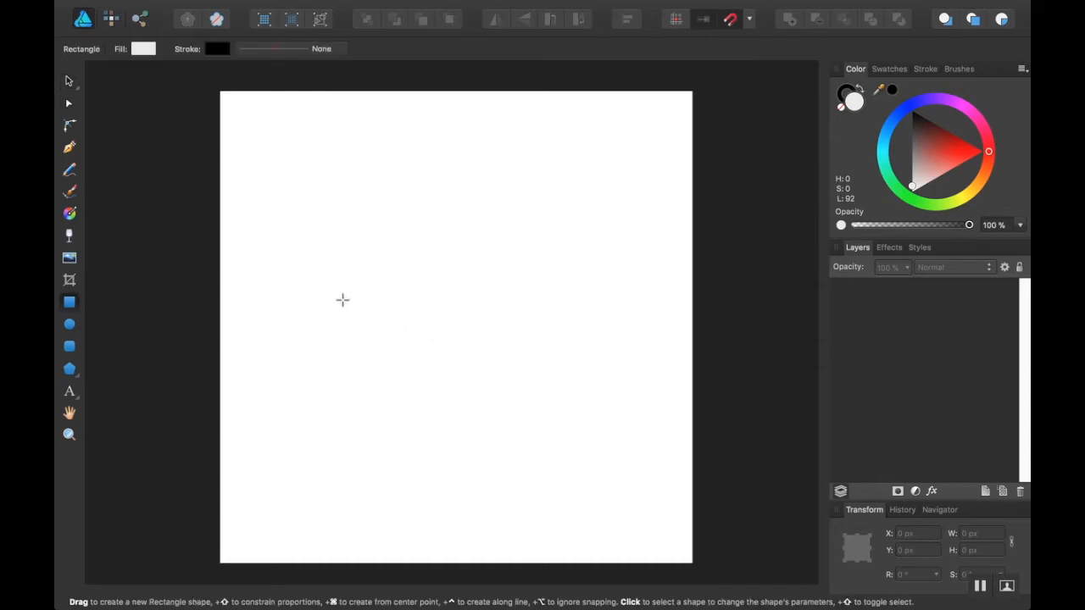
drag(332, 299, 468, 346)
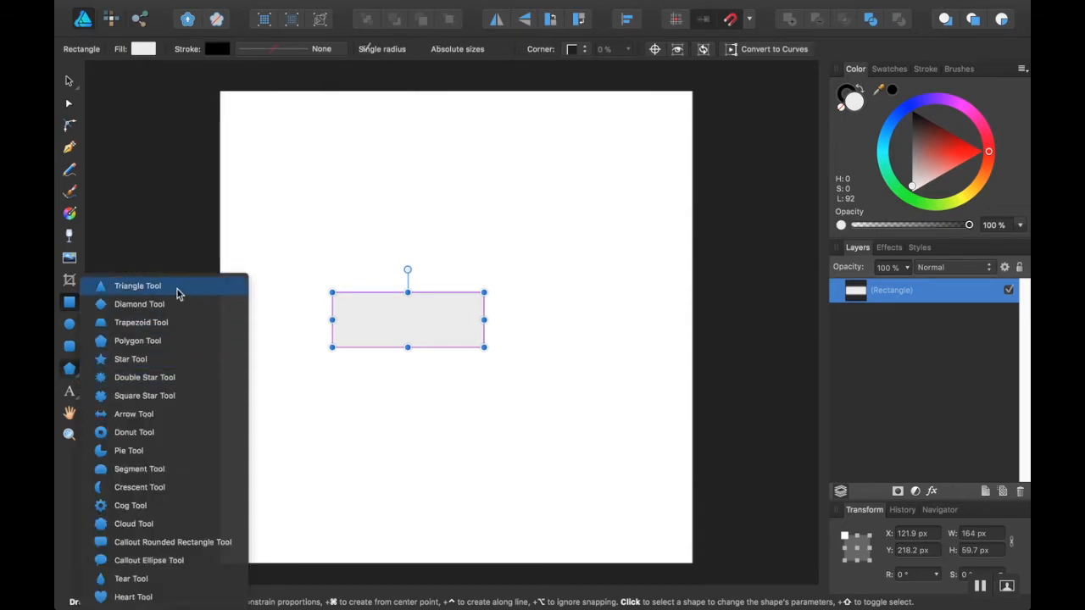
Draw a triangle, rotate it to point left and seat it against the shaft's left end.
click(137, 284)
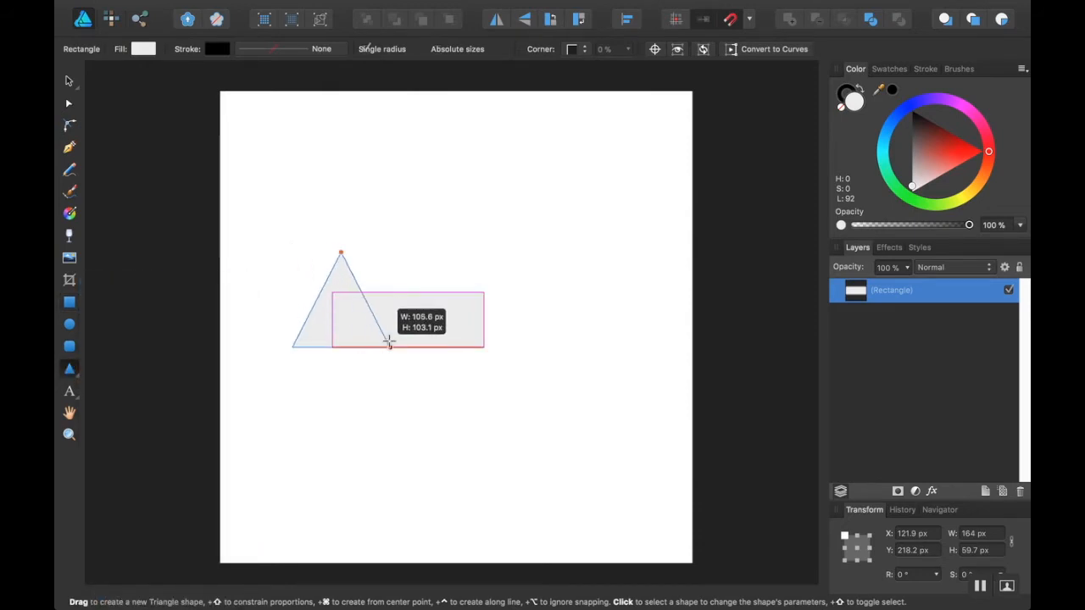
drag(341, 255, 393, 345)
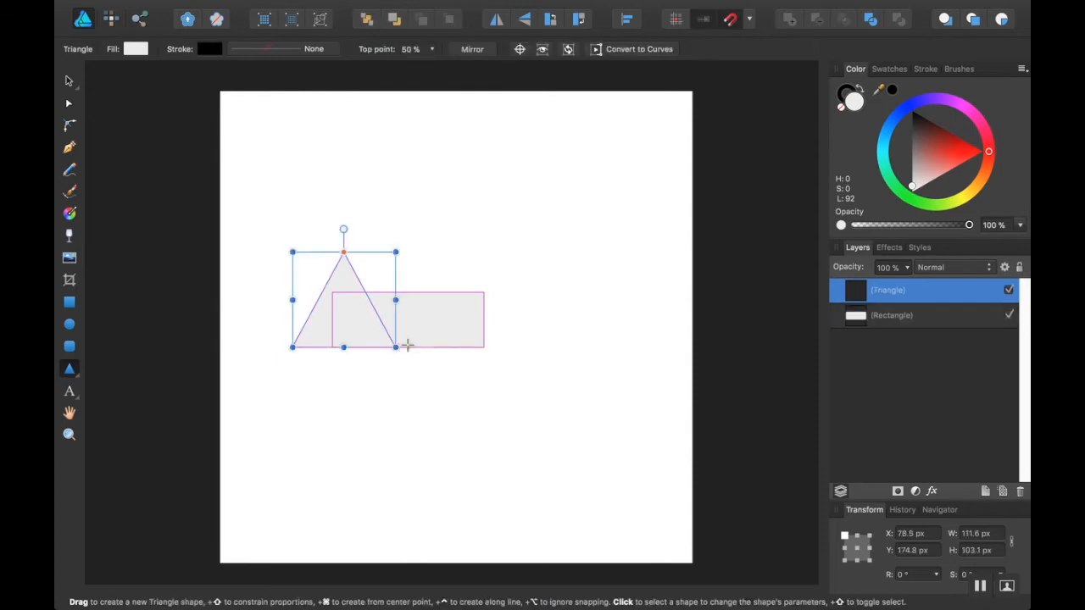
drag(342, 229, 274, 282)
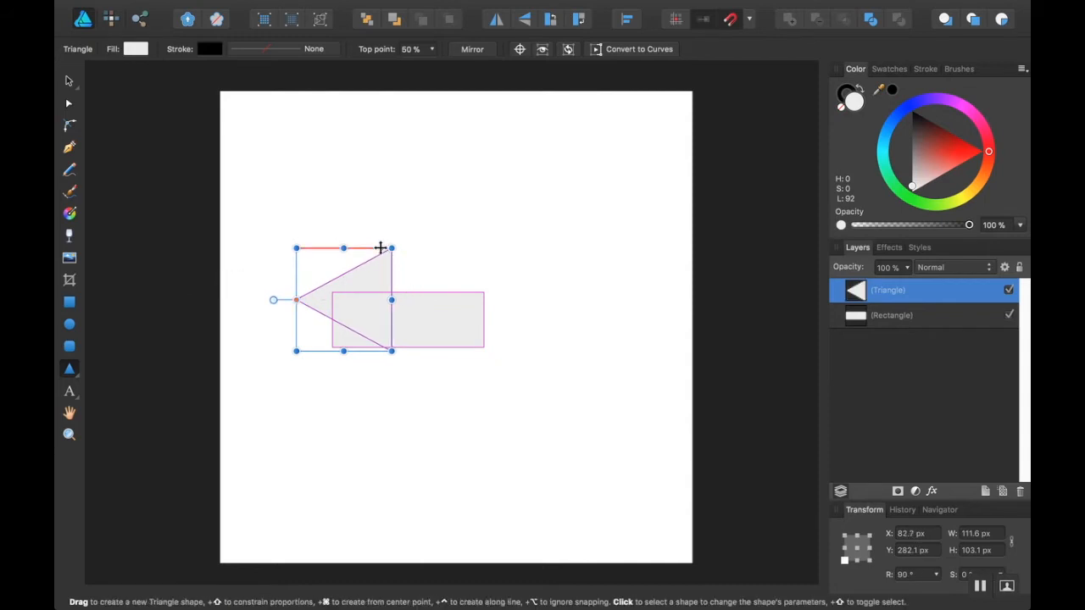
drag(380, 248, 349, 271)
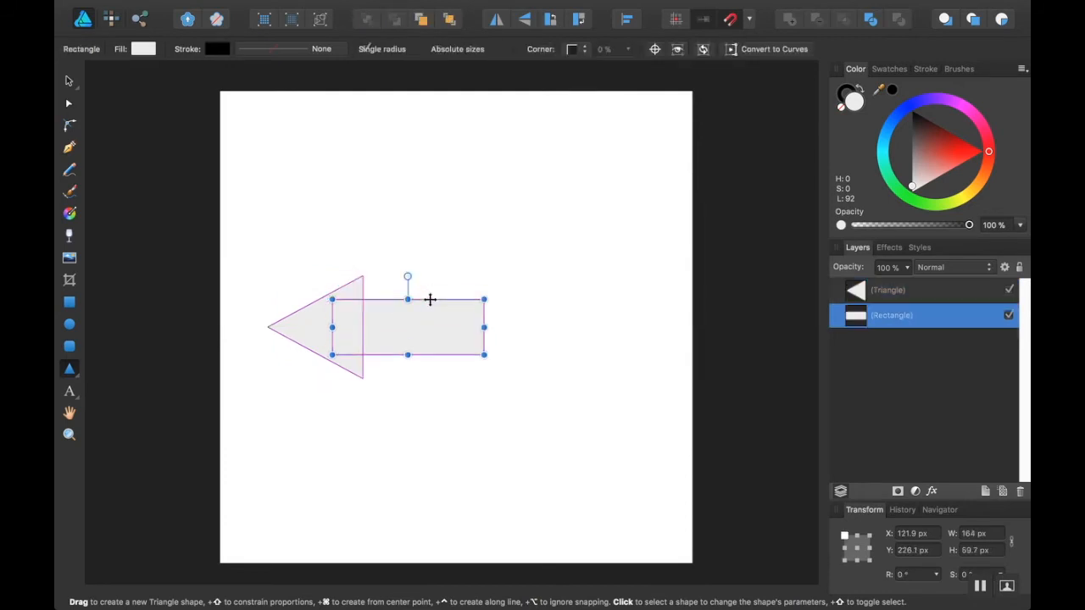
mouse_move(528, 312)
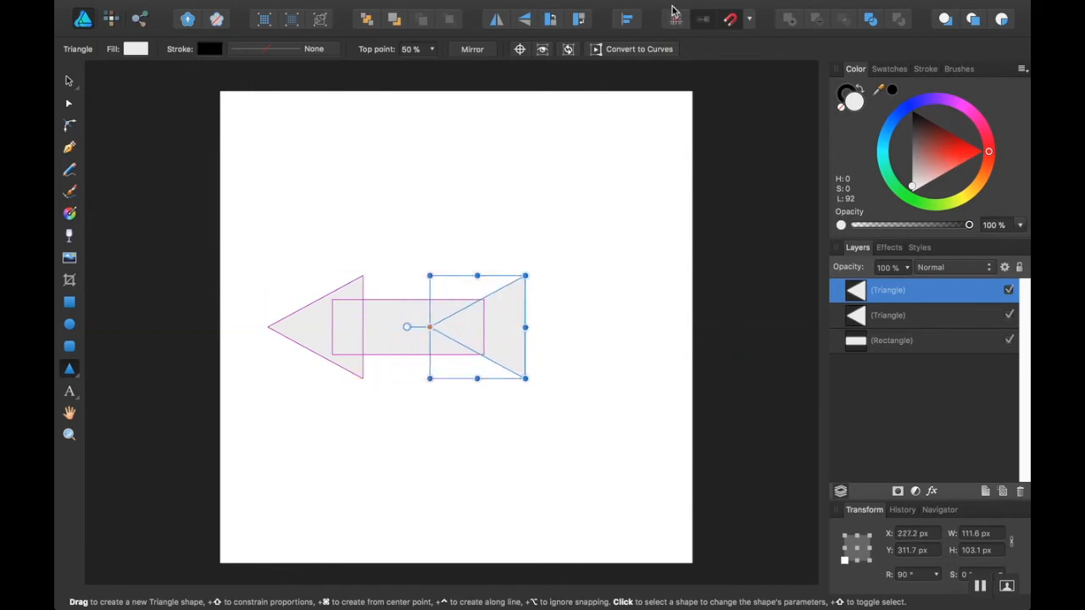
Flip the duplicated arrowhead to point right and place it on the shaft's right end.
click(518, 47)
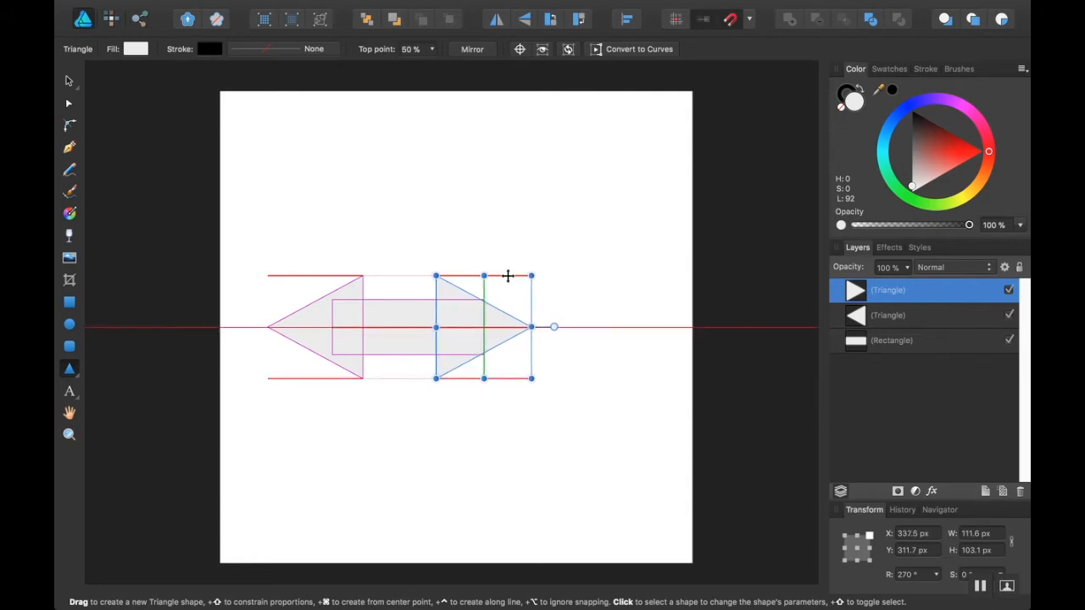
drag(483, 325, 502, 325)
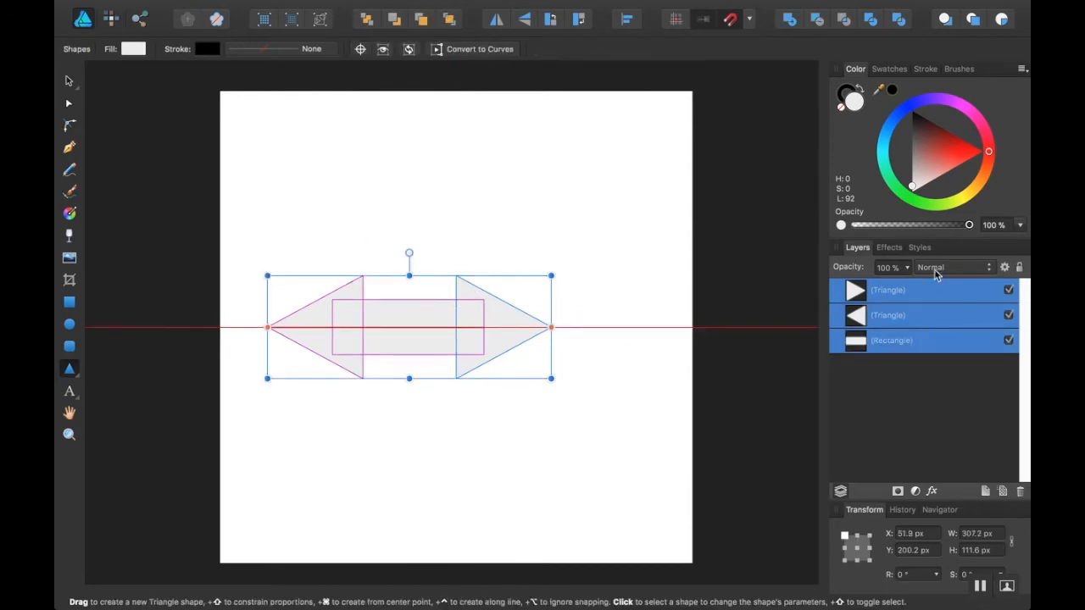
Add the rectangle and triangles into one curve and centre it horizontally and vertically.
click(473, 47)
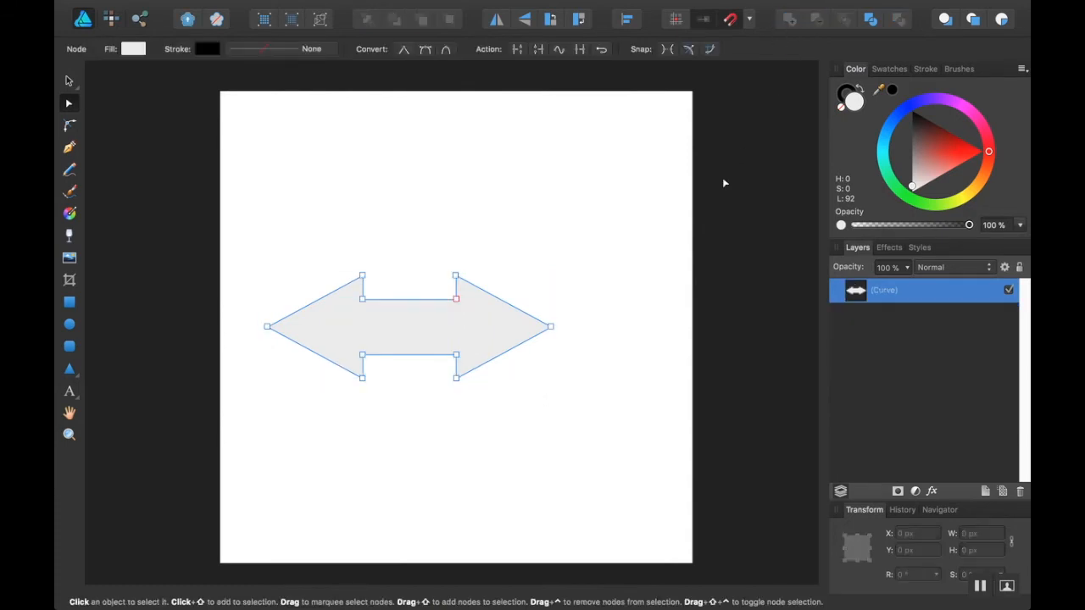
mouse_move(99, 80)
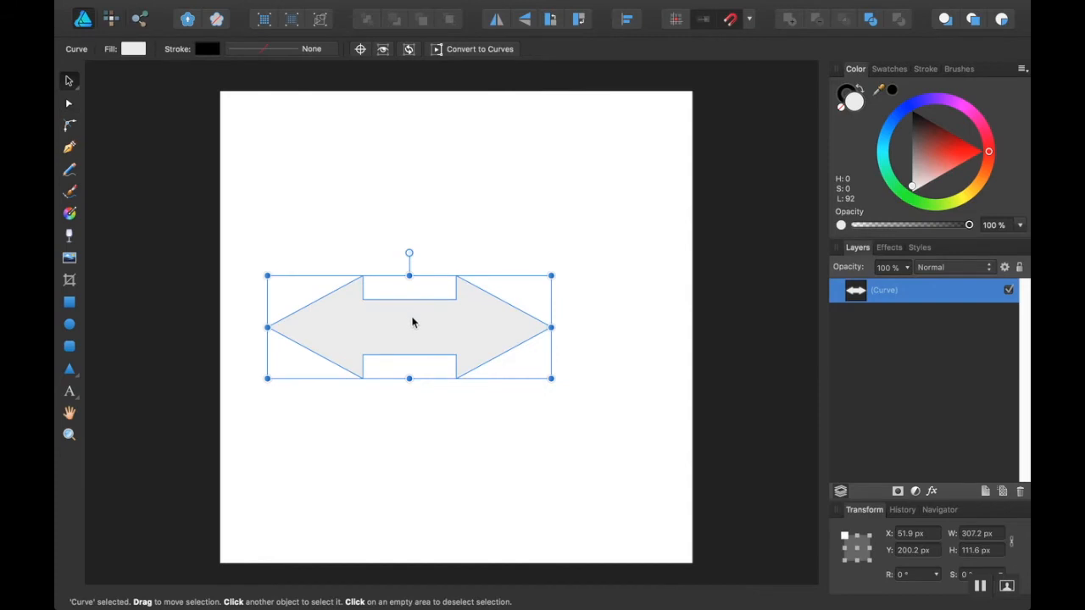
drag(410, 327, 456, 293)
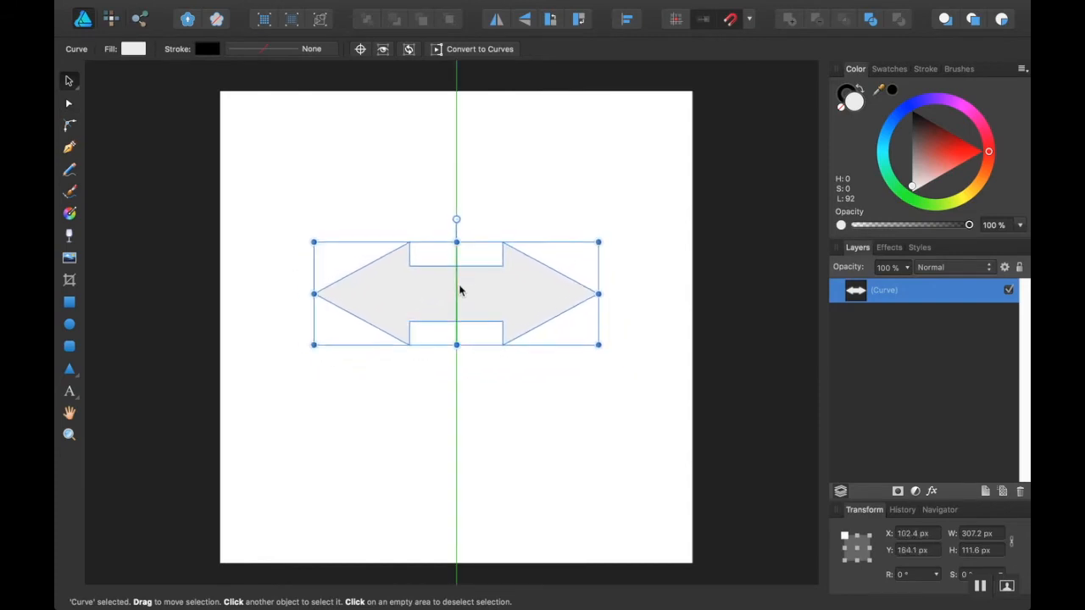
drag(457, 292, 465, 329)
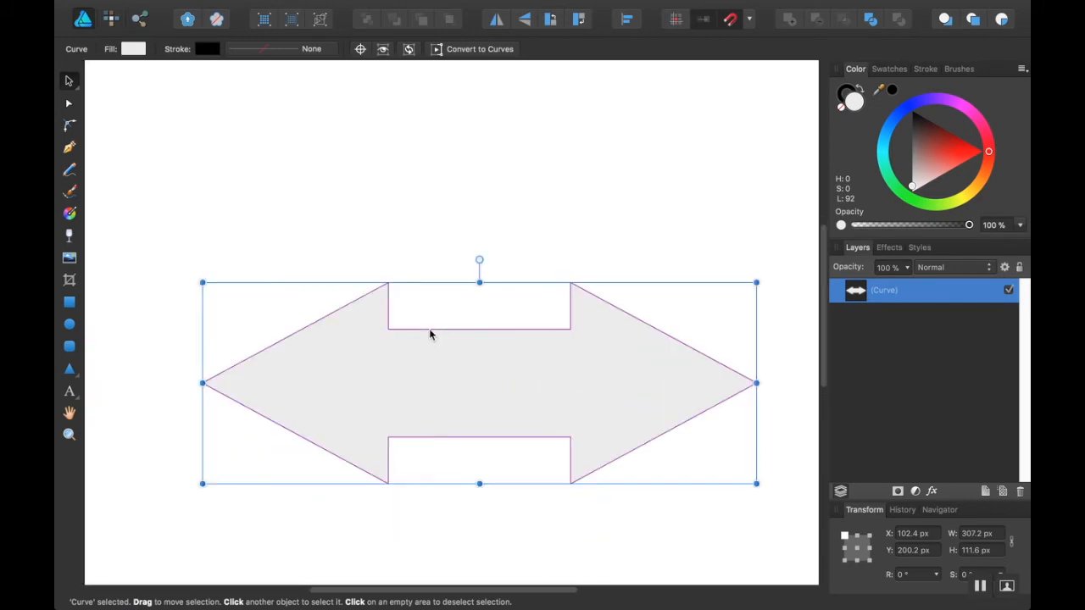
mouse_move(229, 390)
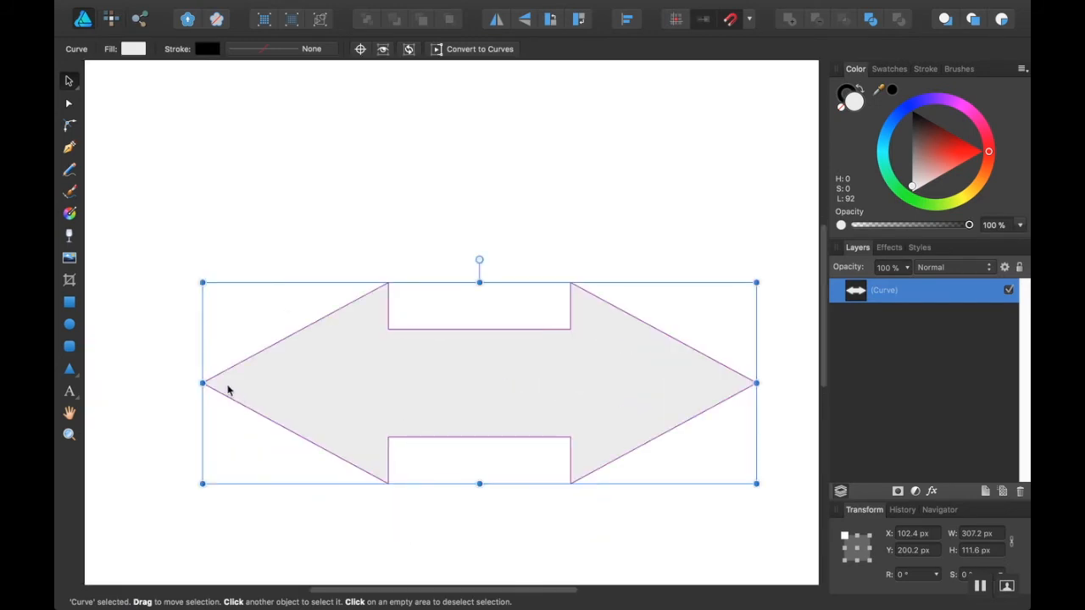
mouse_move(74, 93)
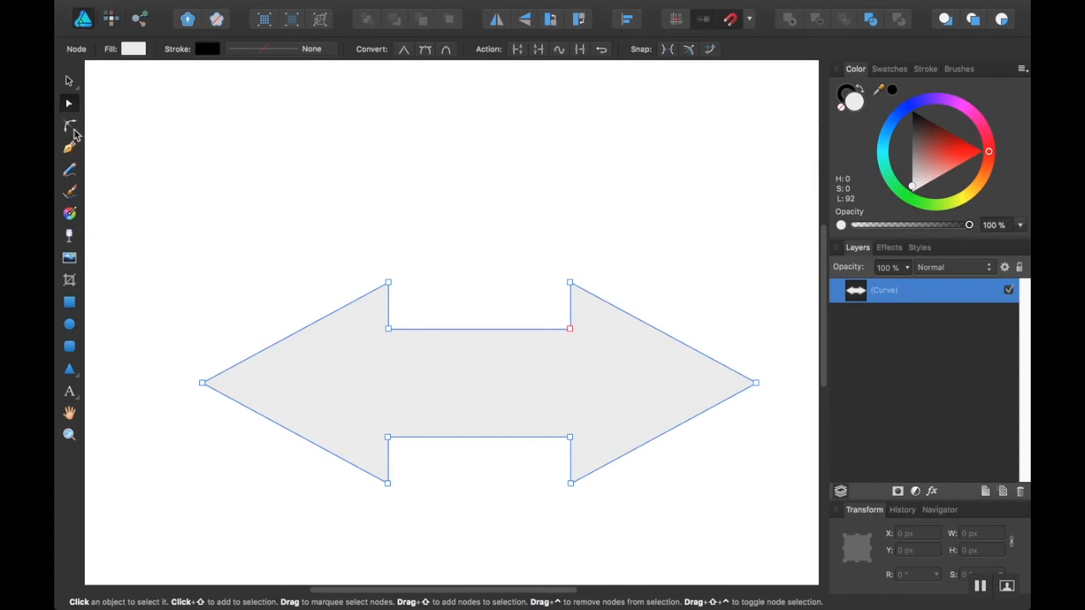
Apply a corner radius to all the arrow's nodes with the Corner Tool.
click(70, 125)
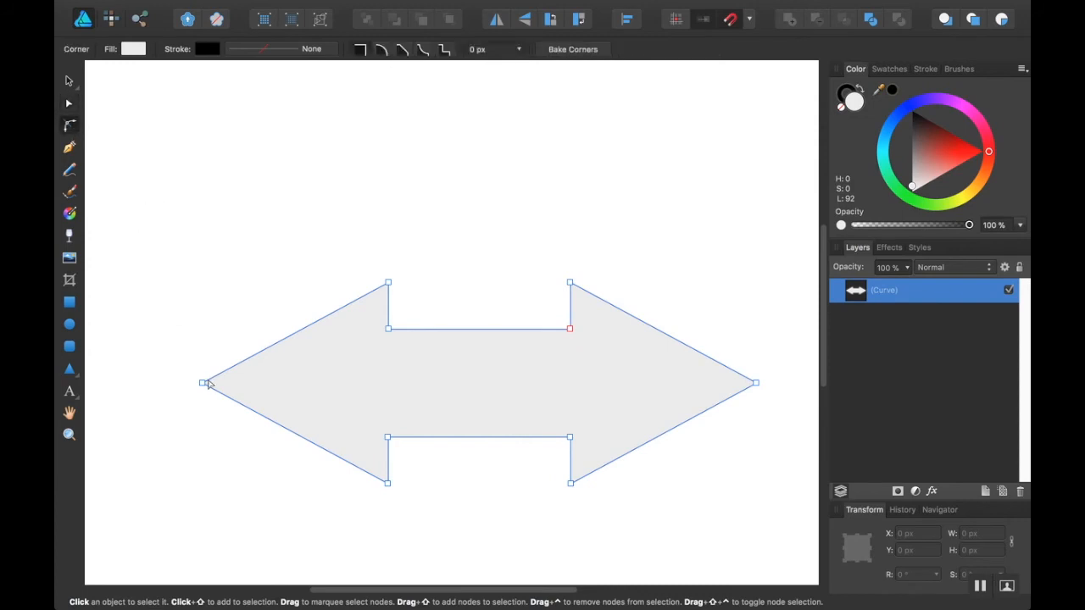
click(203, 383)
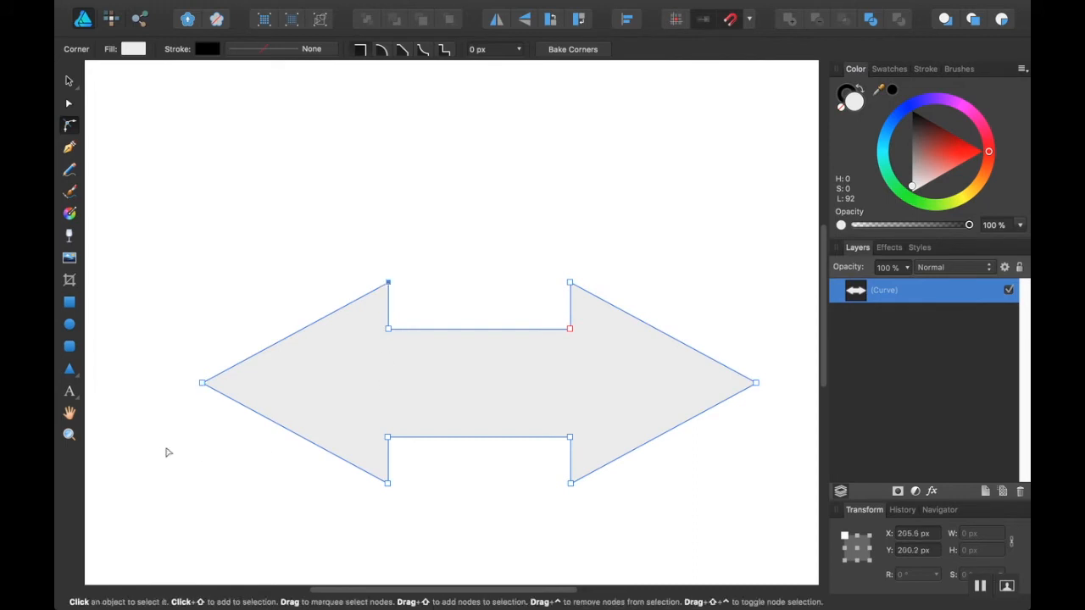
click(202, 383)
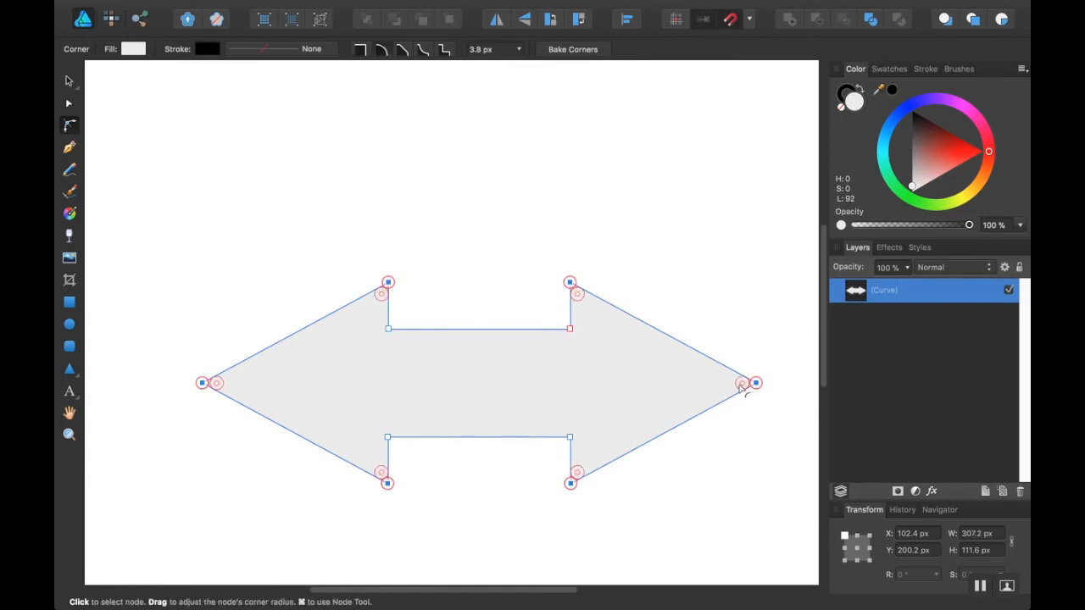
drag(745, 383, 744, 389)
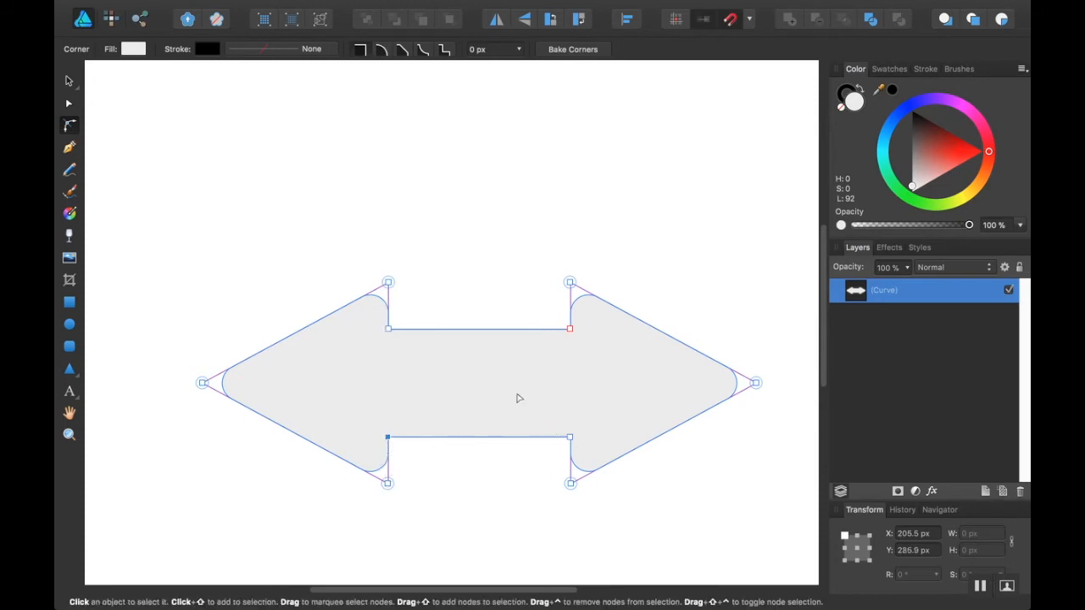
click(389, 329)
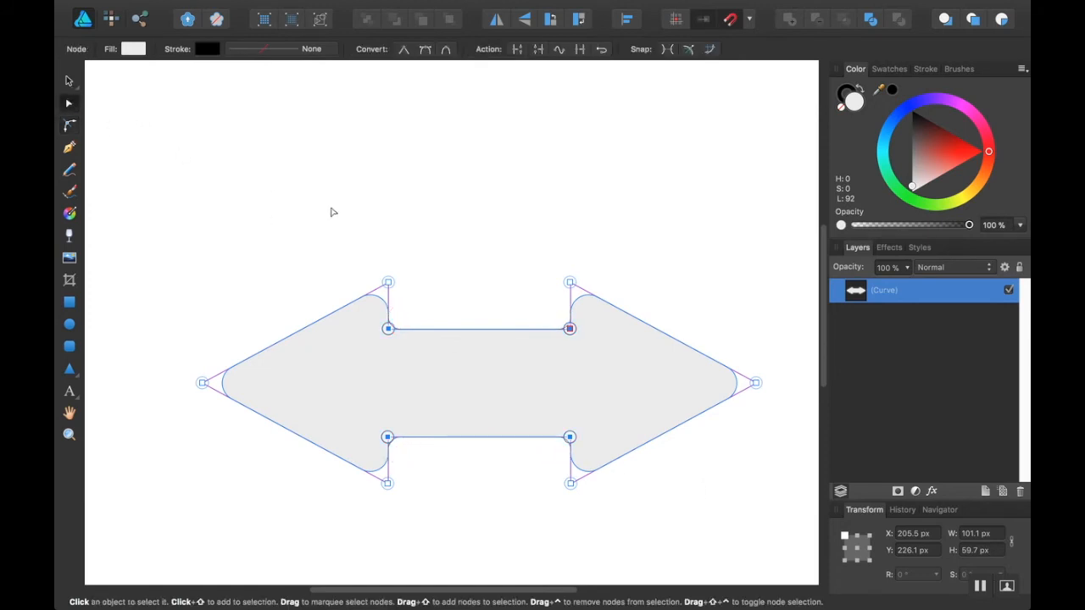
Round and pull in the left and right arrow tips so they match.
click(203, 383)
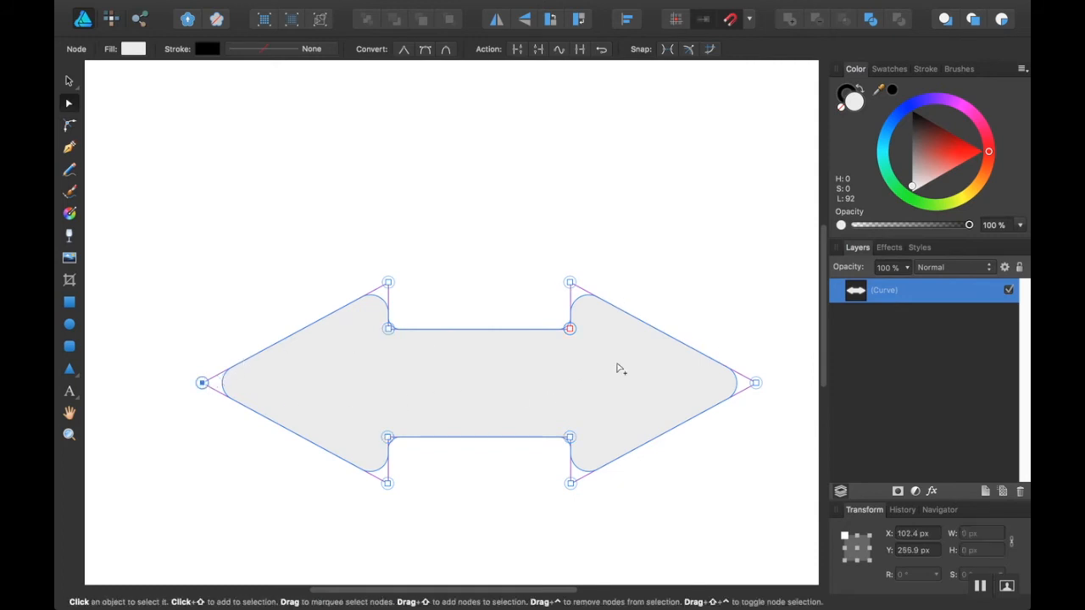
click(754, 383)
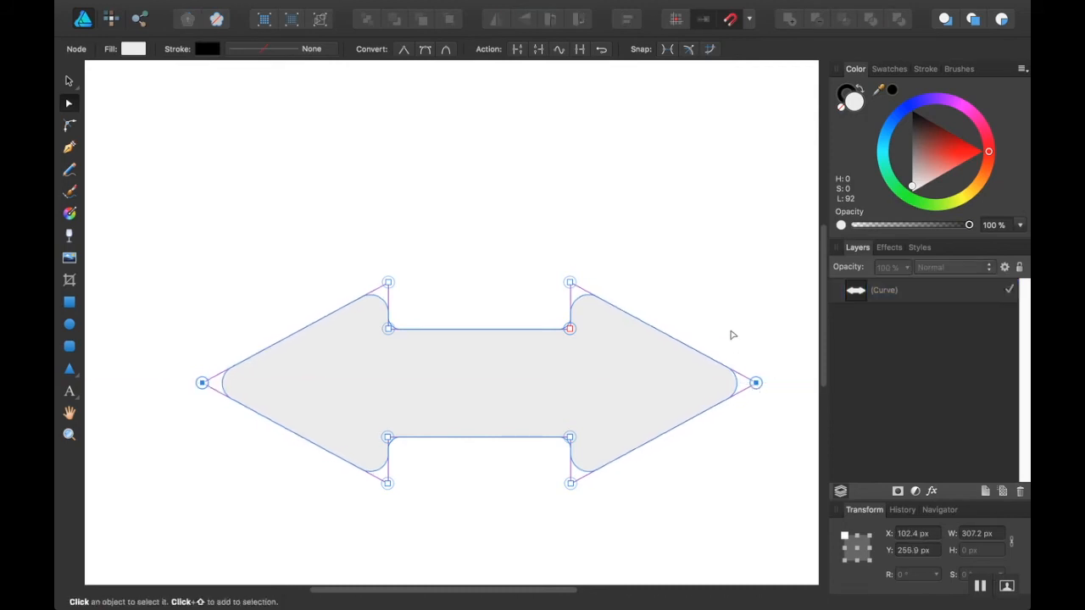
click(143, 193)
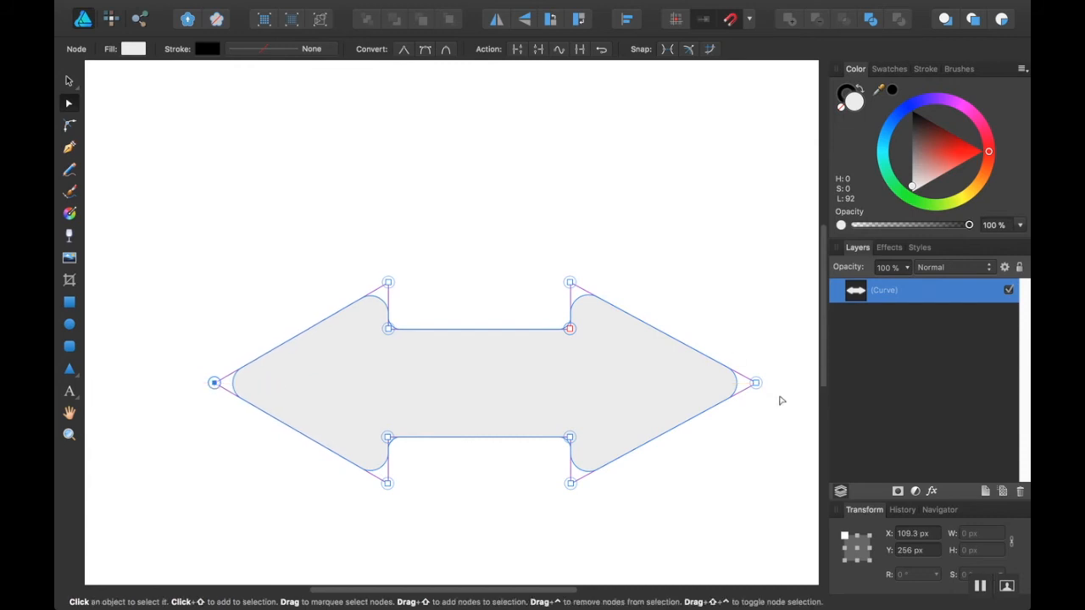
drag(754, 383, 744, 383)
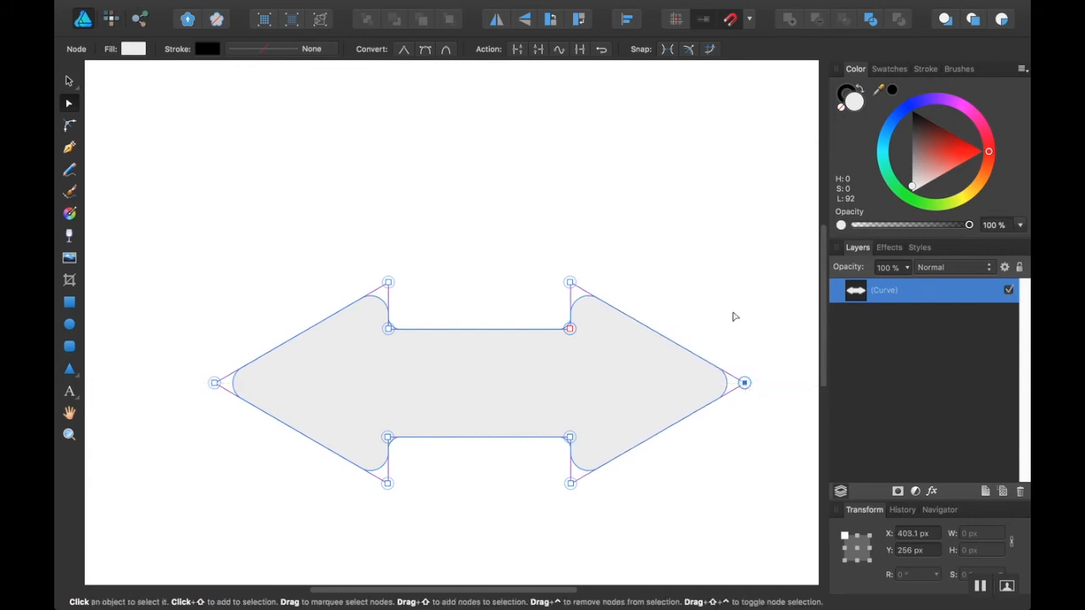
Move the arrow up to canvas centre and give the curve a white fill.
click(792, 349)
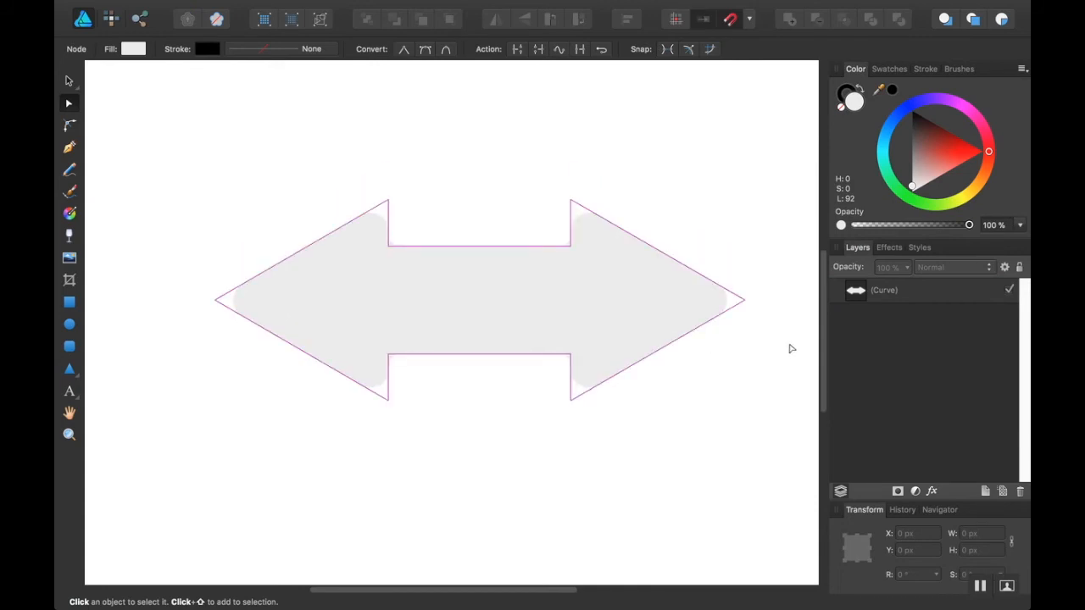
click(885, 290)
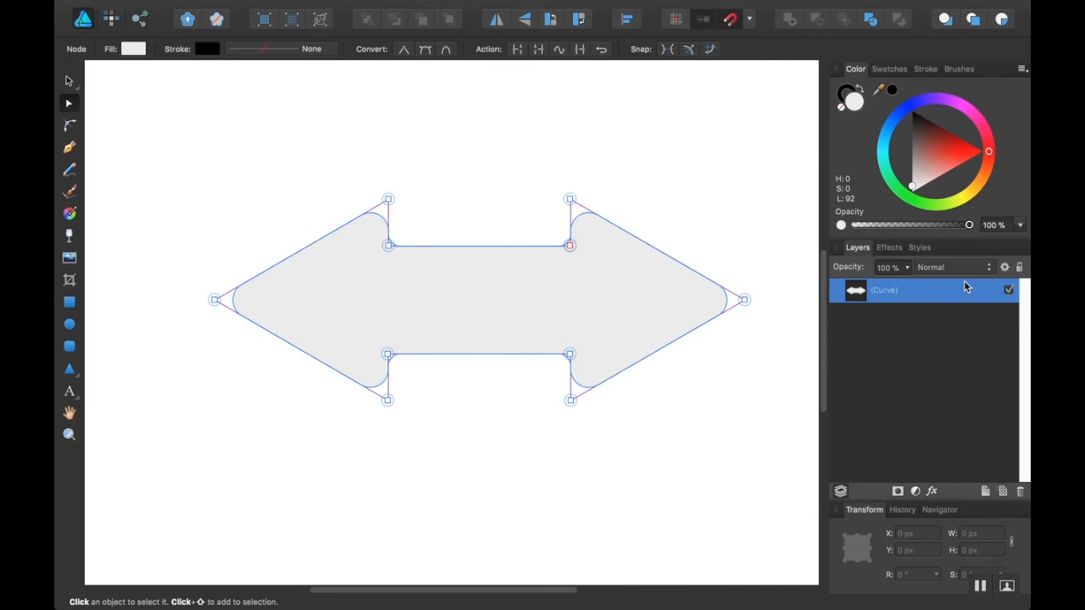
mouse_move(895, 305)
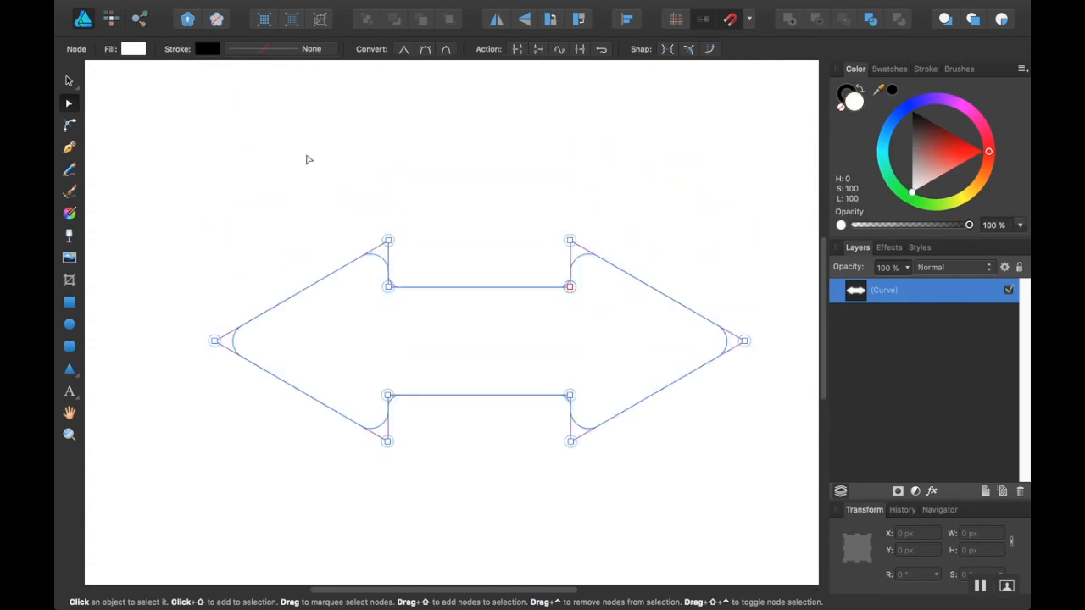
click(206, 9)
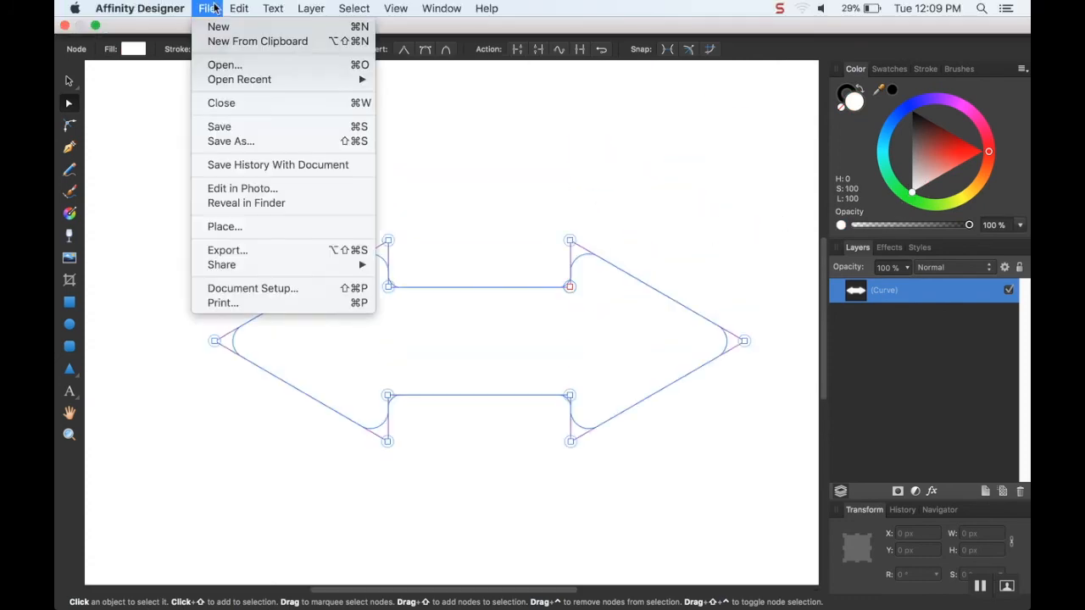
mouse_move(260, 247)
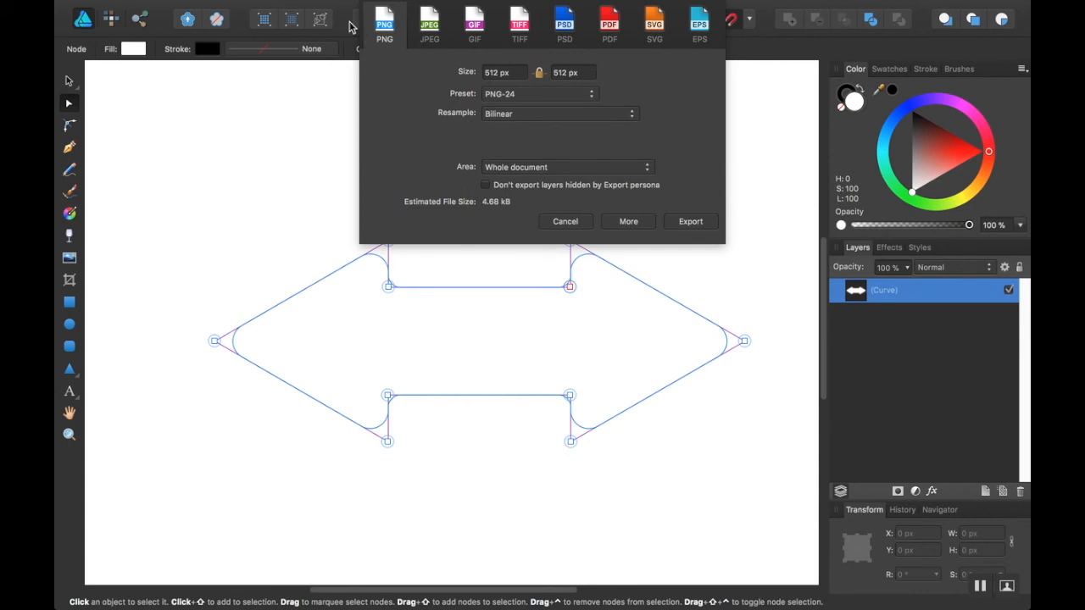
Export as a 512×512 PNG named Arrow to the Desktop.
click(566, 220)
text(Arrow)
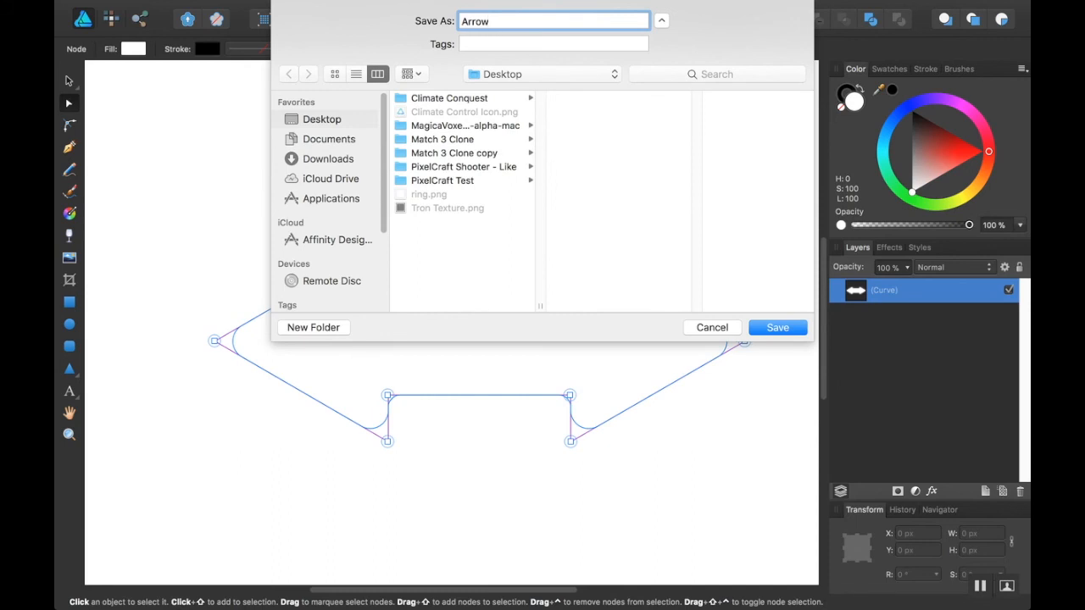
click(776, 327)
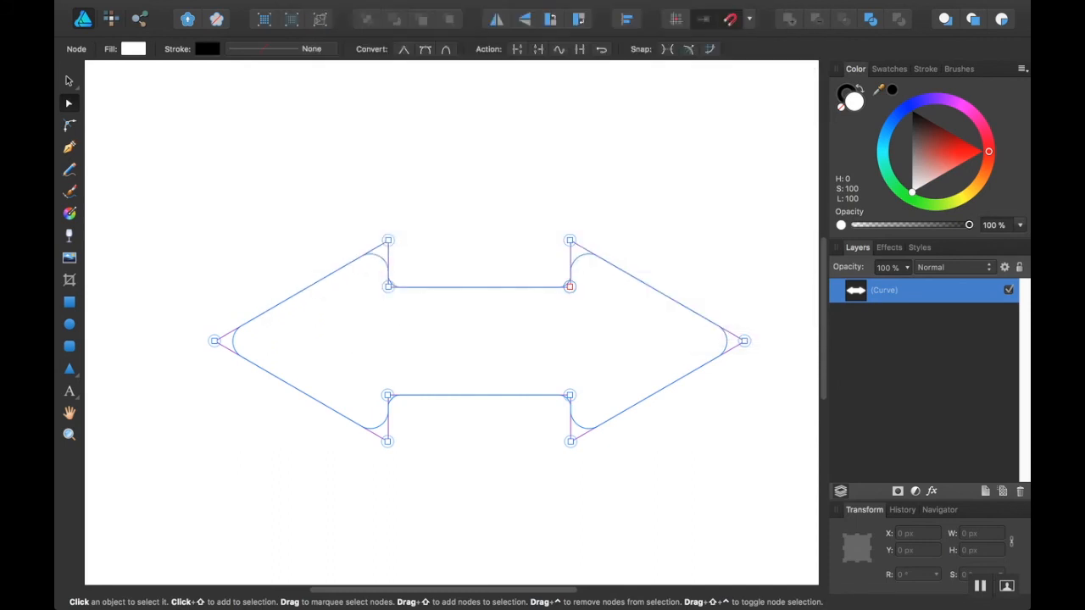
mouse_move(424, 327)
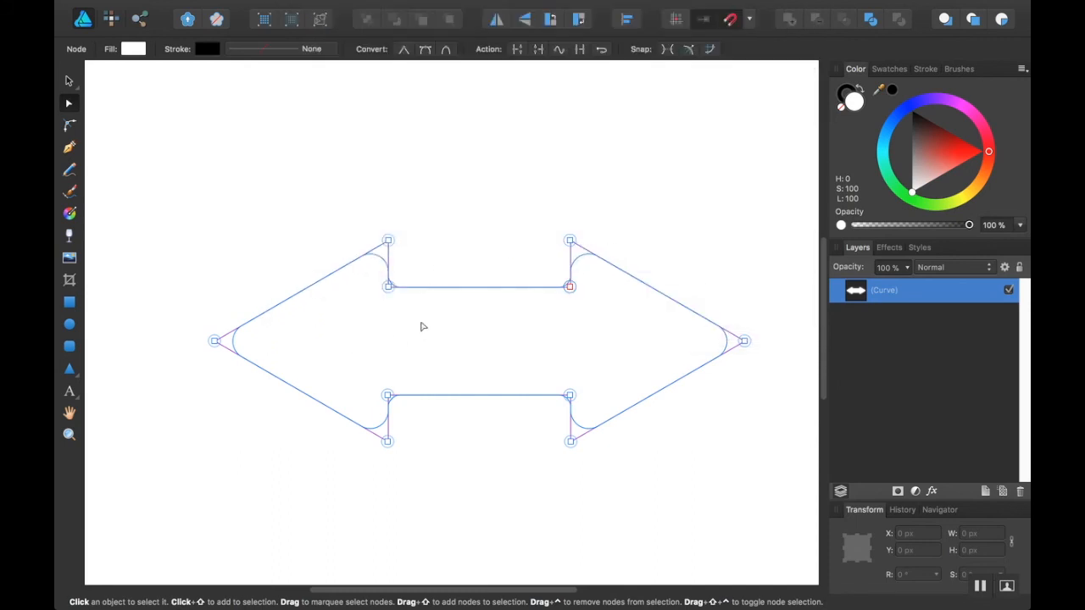
mouse_move(630, 399)
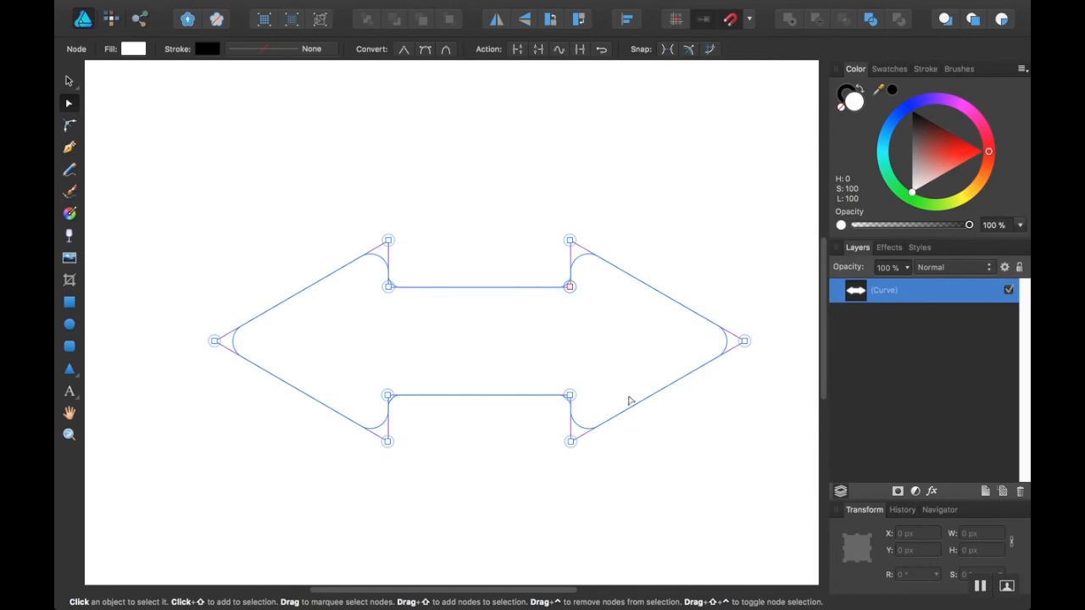
mouse_move(283, 162)
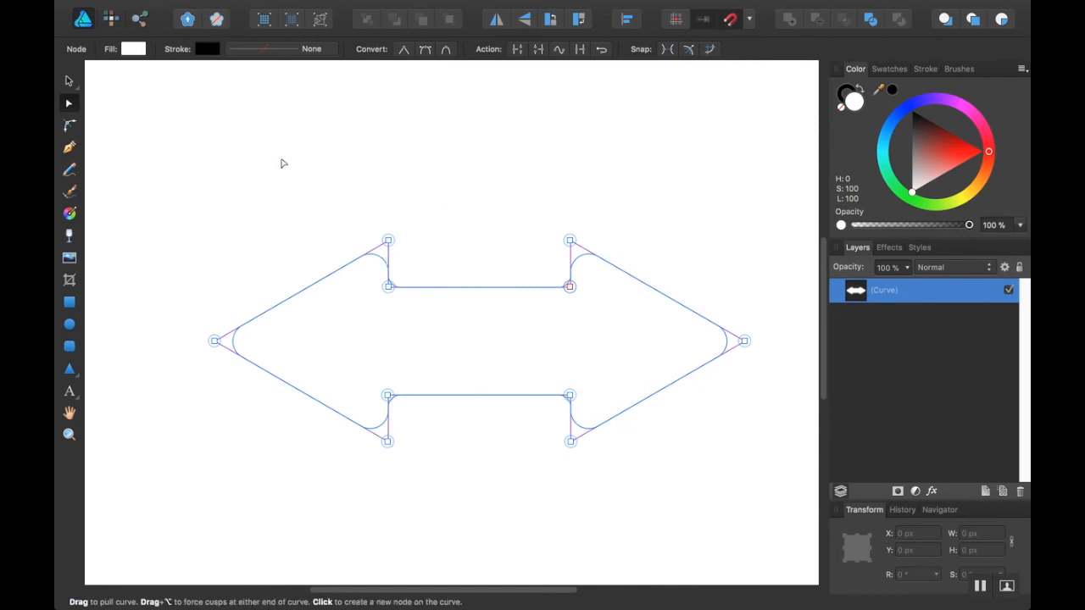